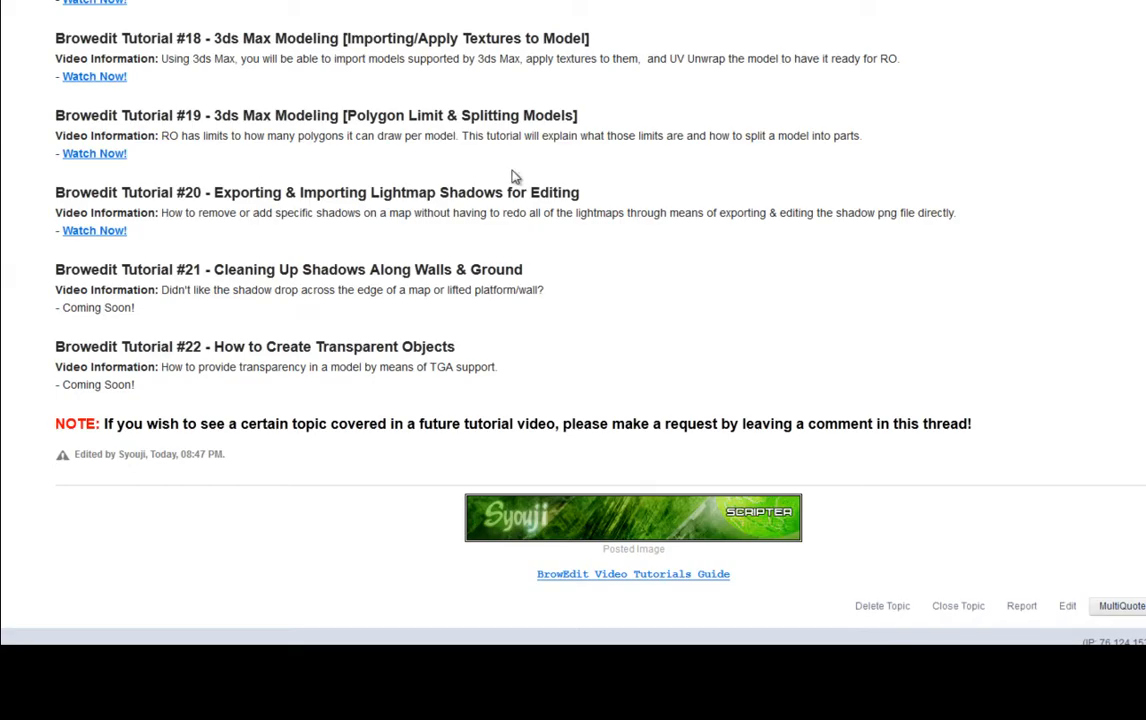
Launch the Ragnarok Online client and bring the character onto the grass test square with trees and banner lamps.
{"action": "scroll", "scroll_direction": "up", "scroll_amount": 3}
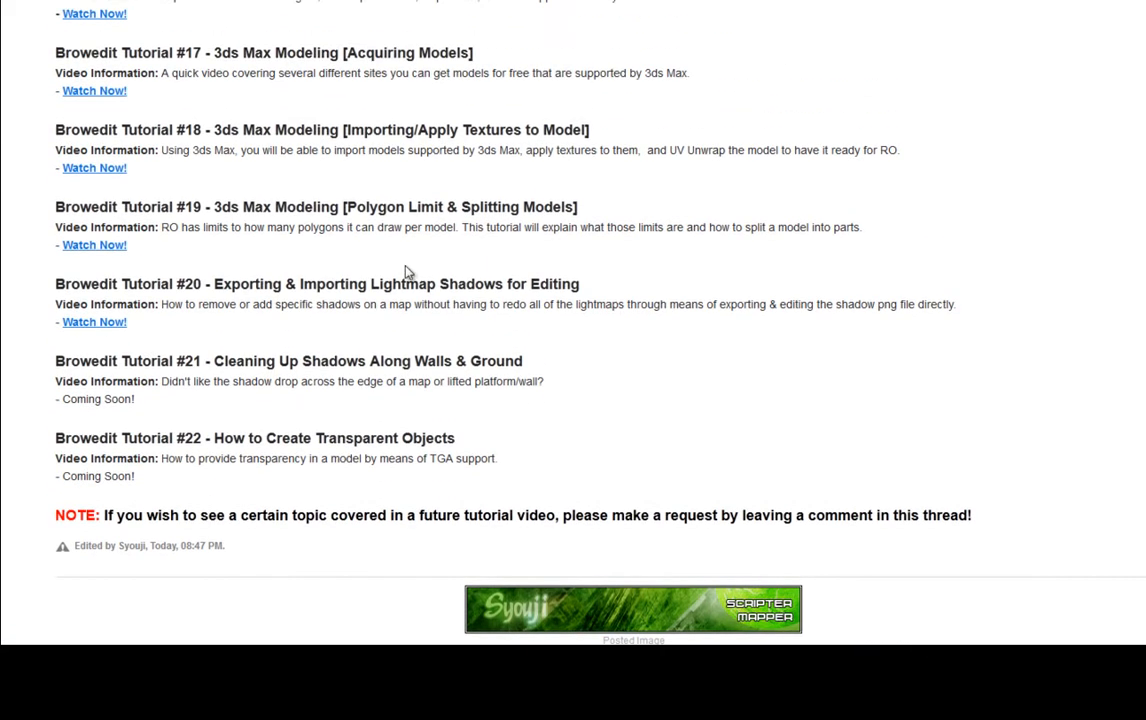
{"action": "double_click", "coordinate": [160, 284]}
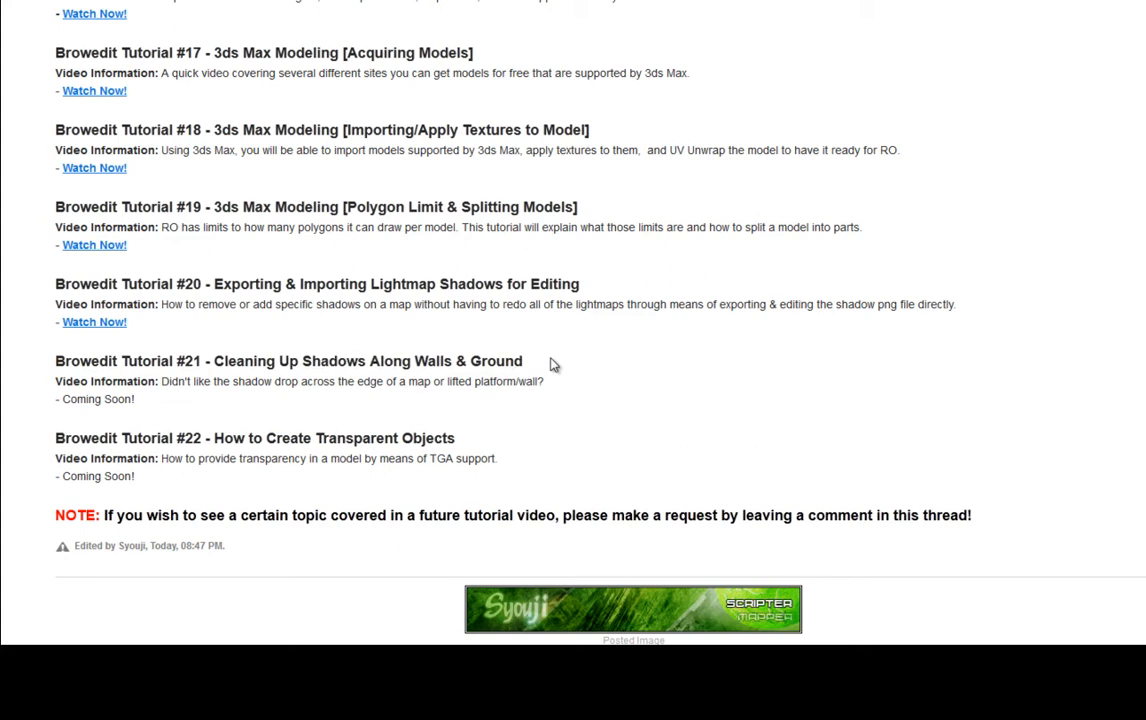
{"action": "mouse_move", "coordinate": [588, 396]}
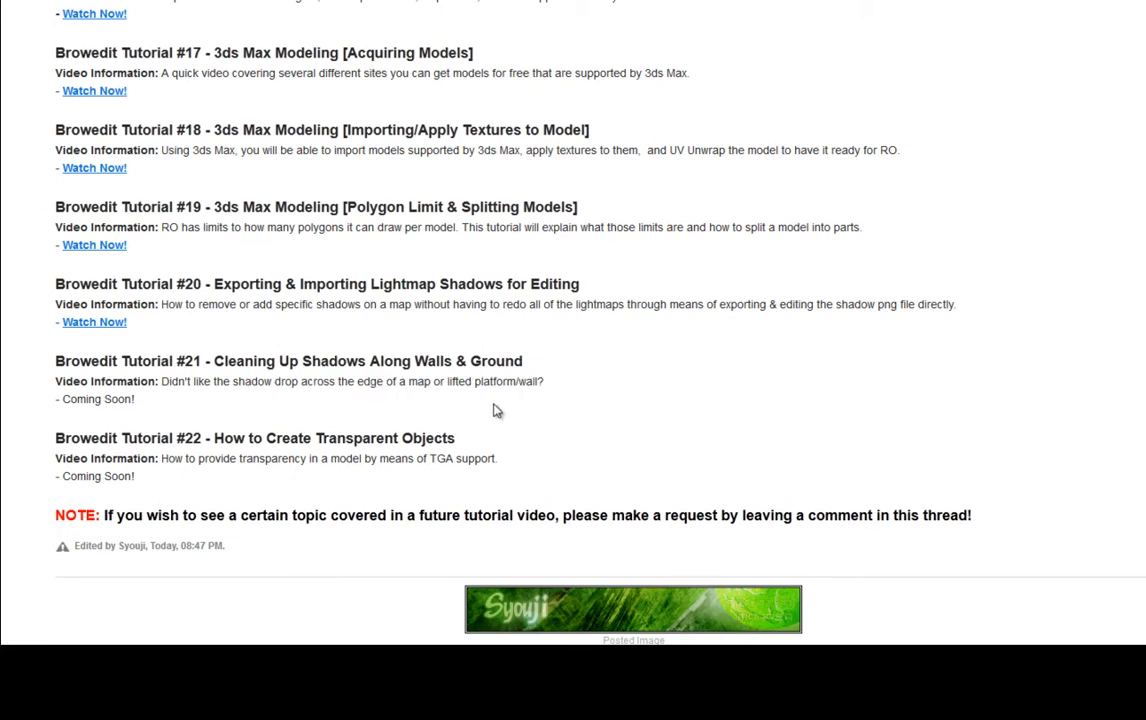
{"action": "mouse_move", "coordinate": [548, 410]}
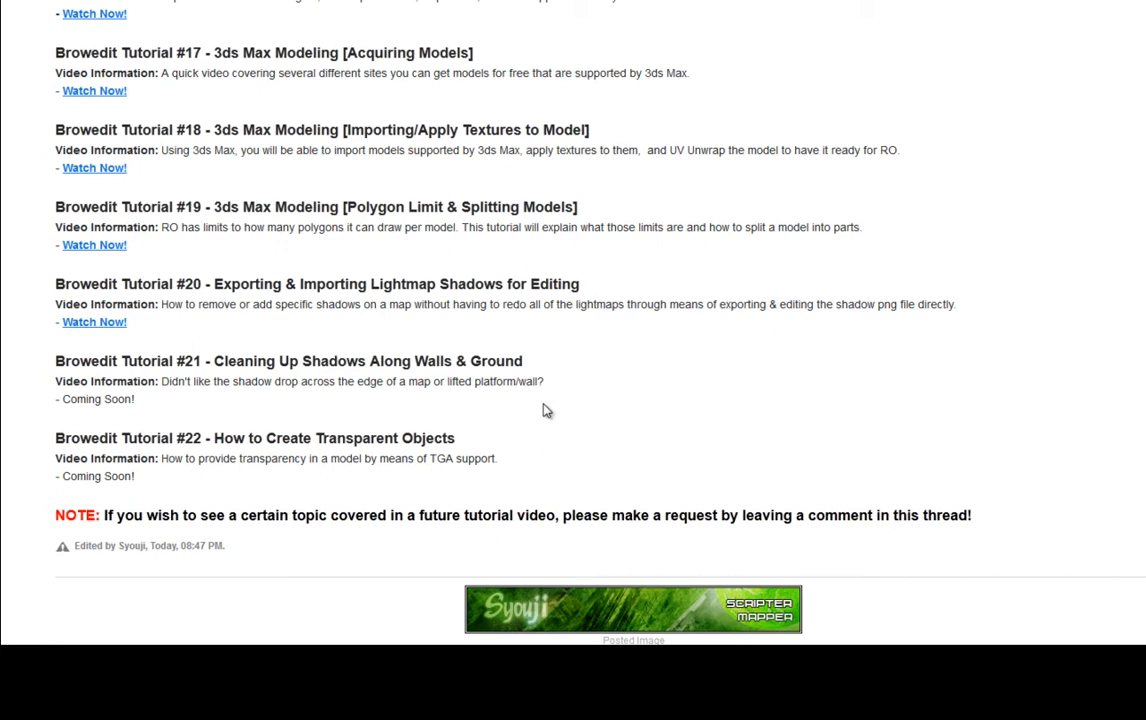
{"action": "mouse_move", "coordinate": [1064, 62]}
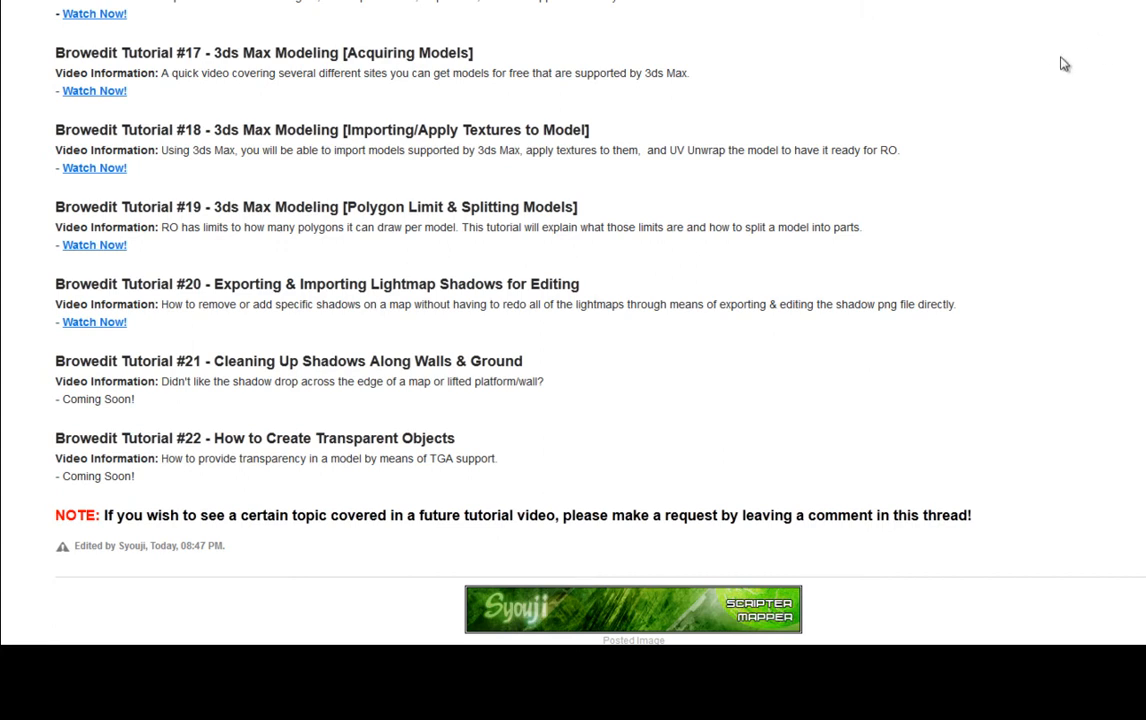
{"action": "mouse_move", "coordinate": [584, 330]}
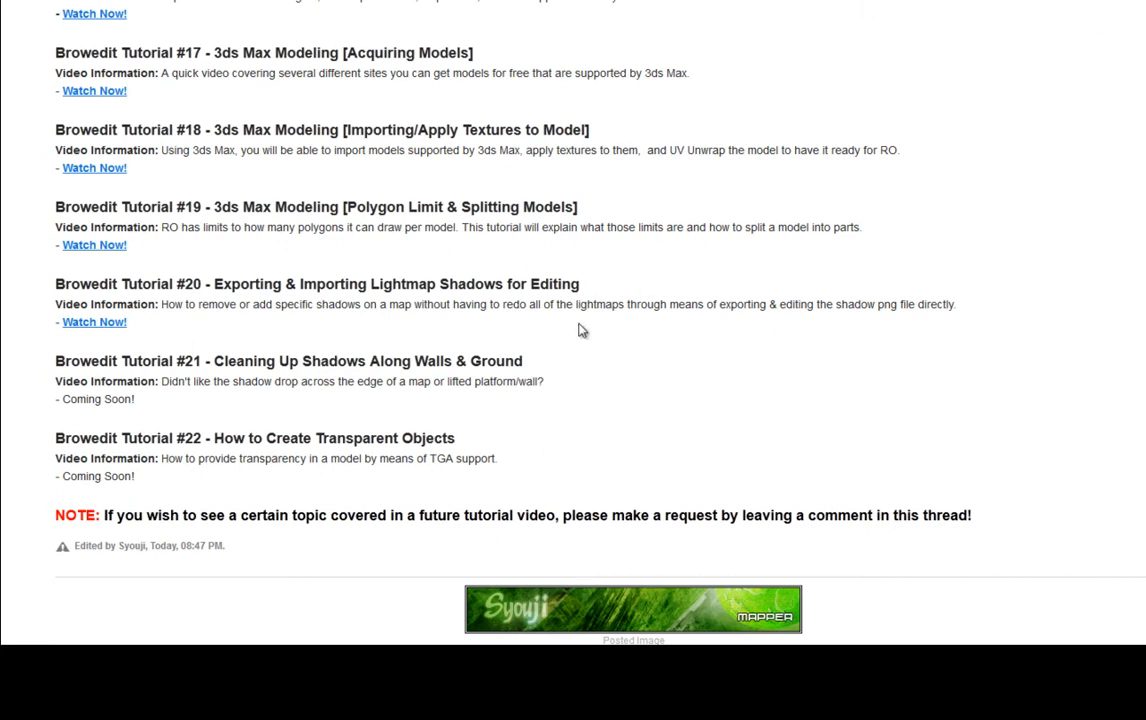
{"action": "mouse_move", "coordinate": [736, 178]}
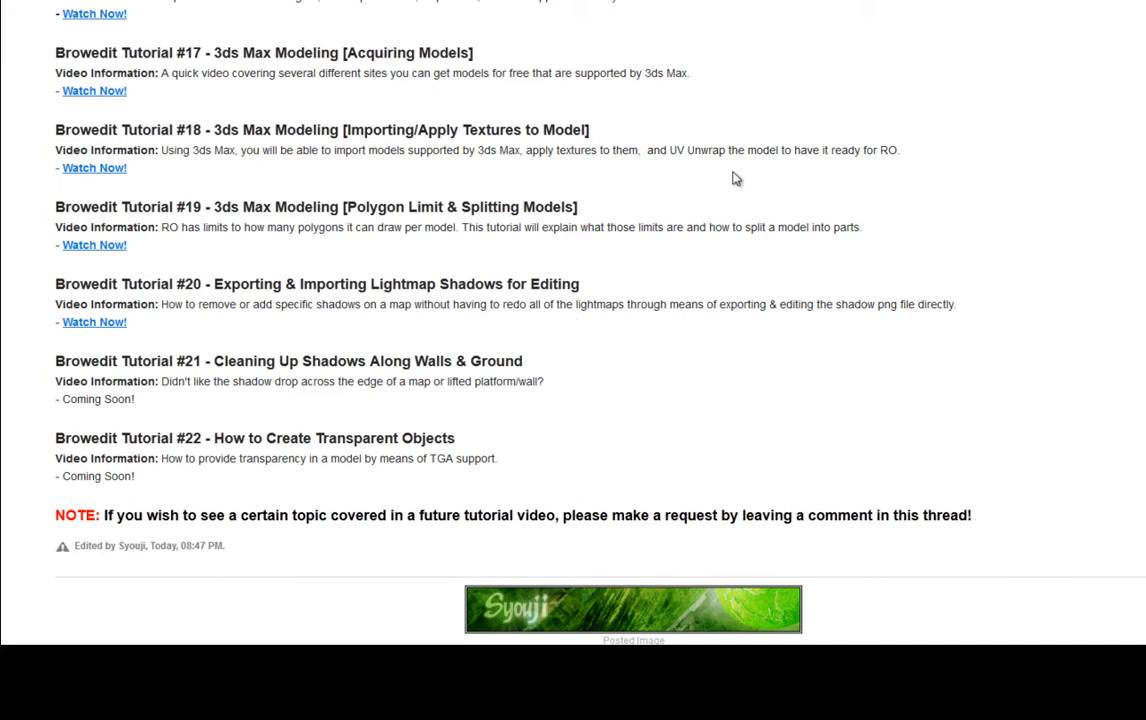
{"action": "mouse_move", "coordinate": [572, 318]}
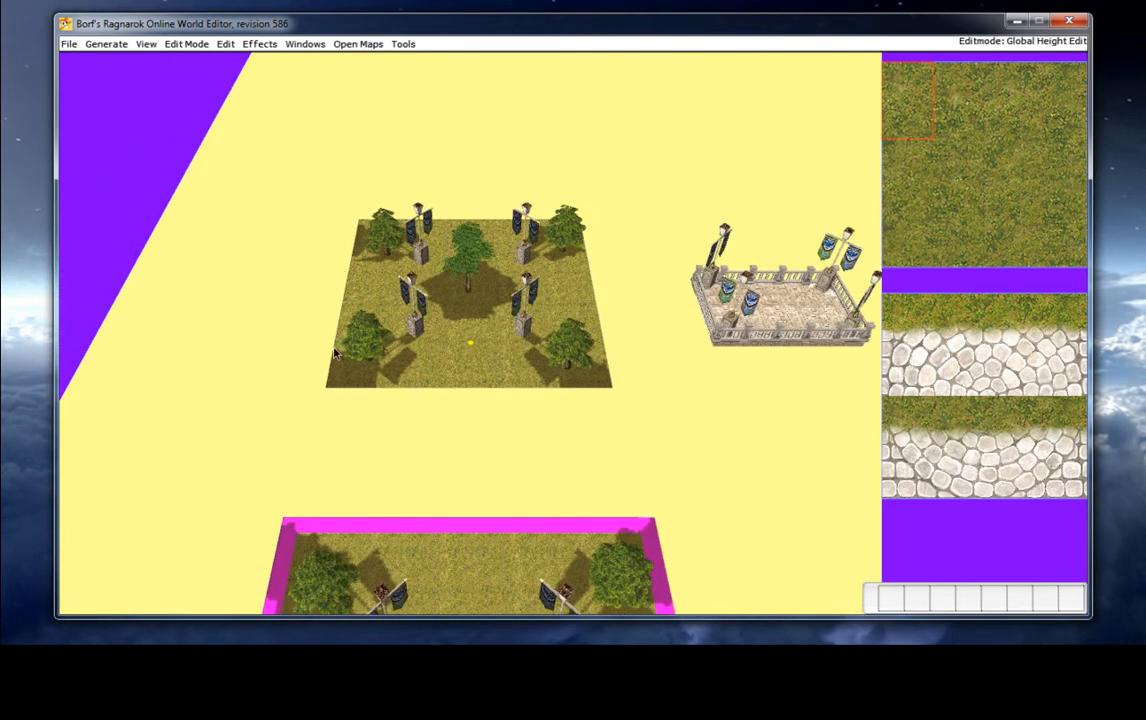
{"action": "mouse_move", "coordinate": [408, 206]}
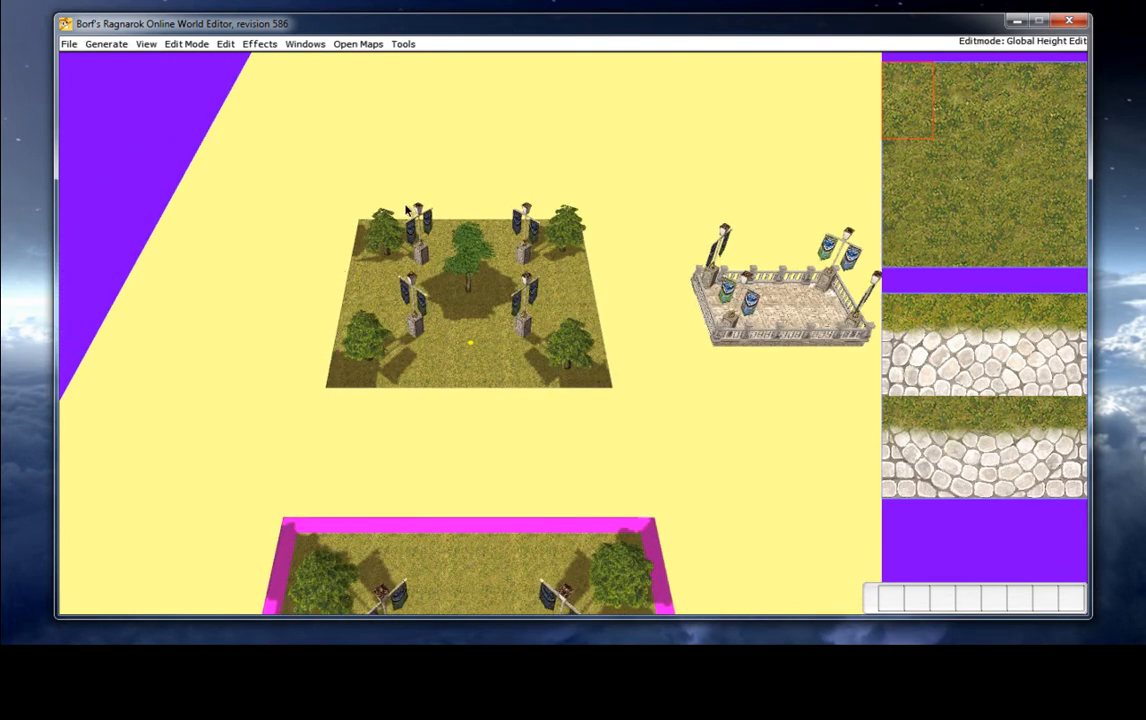
{"action": "mouse_move", "coordinate": [680, 292]}
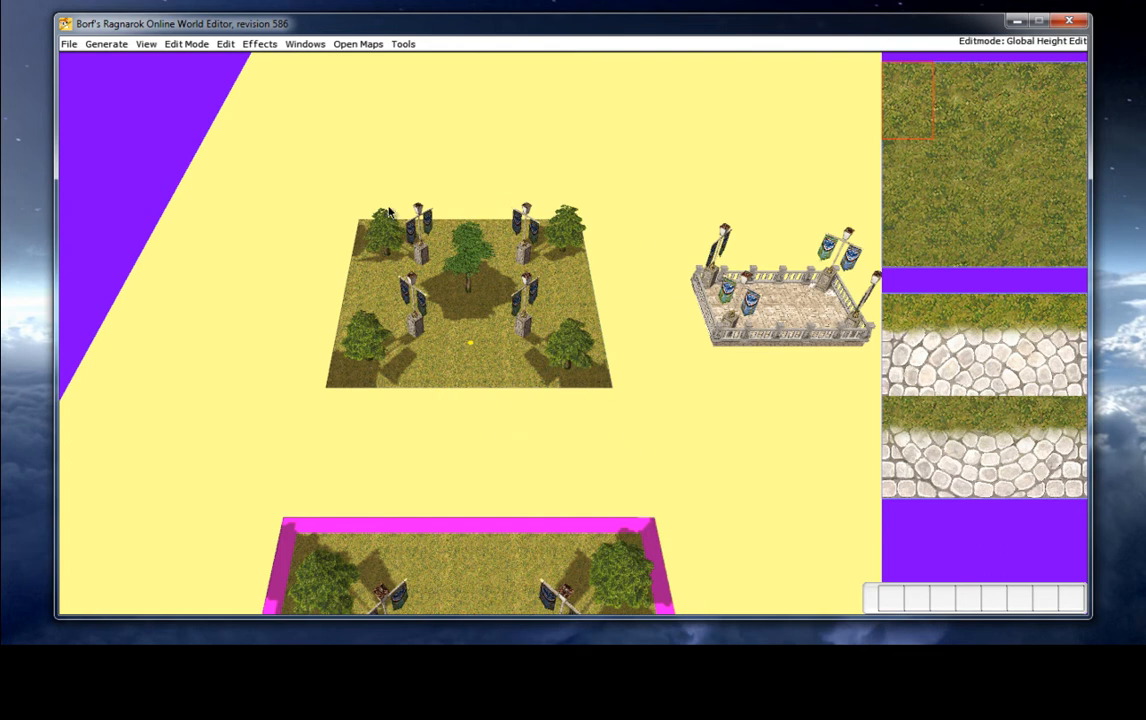
{"action": "mouse_move", "coordinate": [362, 204]}
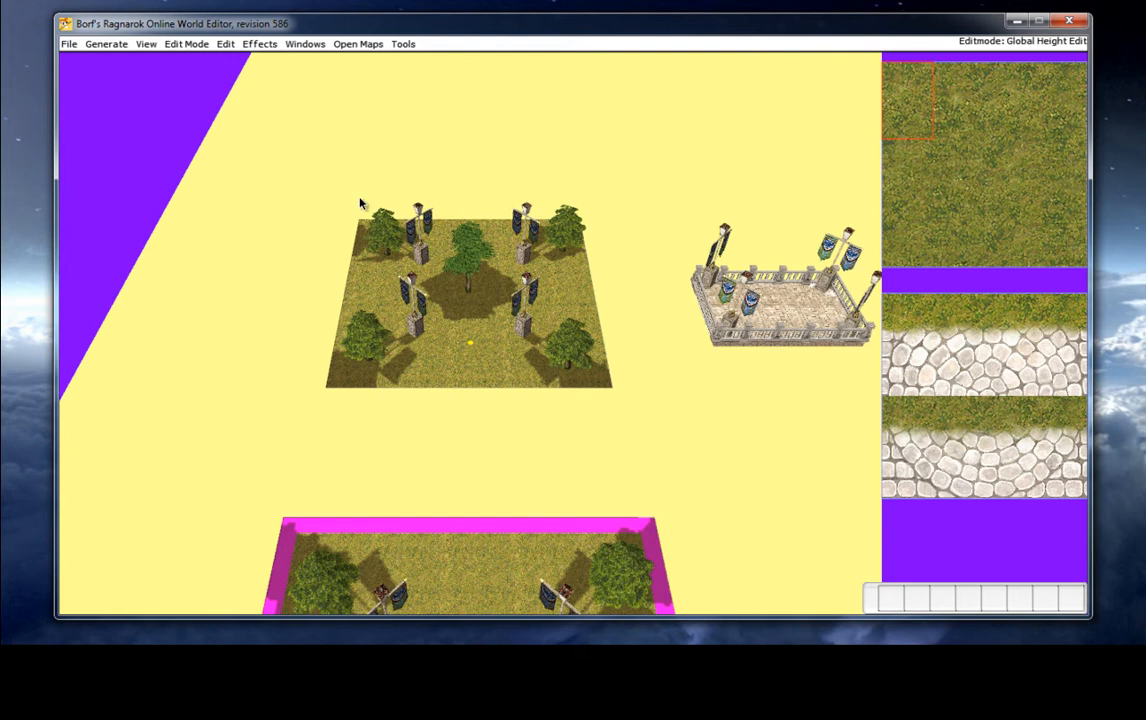
{"action": "scroll", "scroll_direction": "down", "scroll_amount": 3}
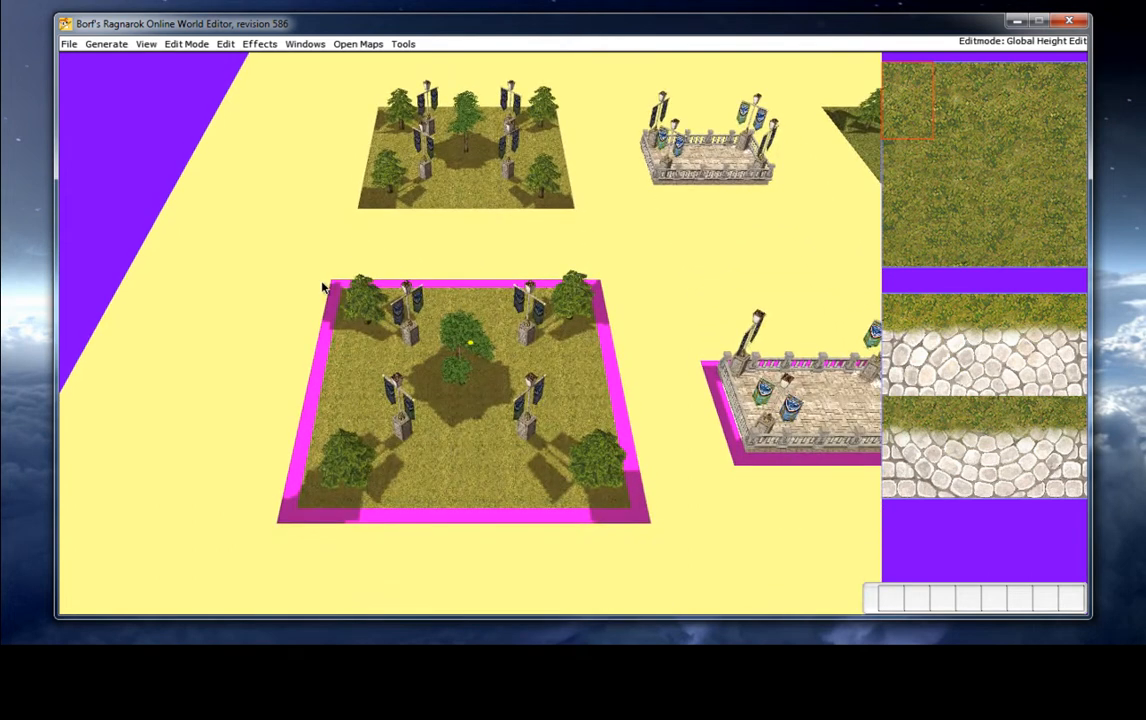
{"action": "mouse_move", "coordinate": [630, 332]}
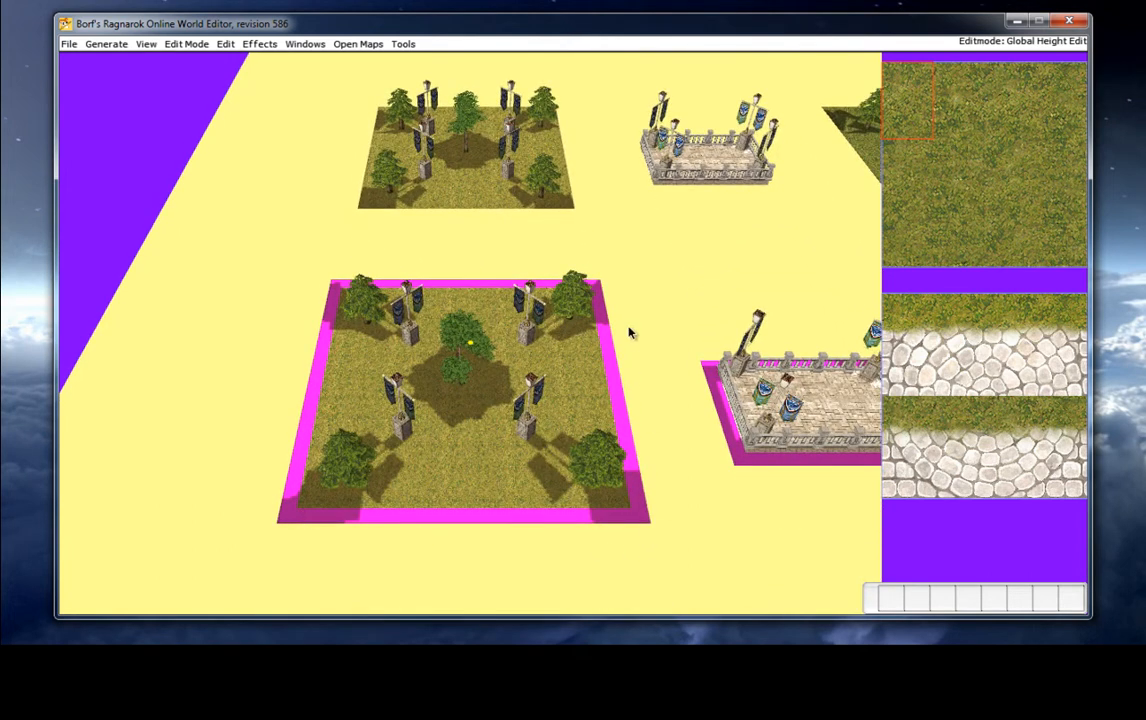
{"action": "mouse_move", "coordinate": [610, 536]}
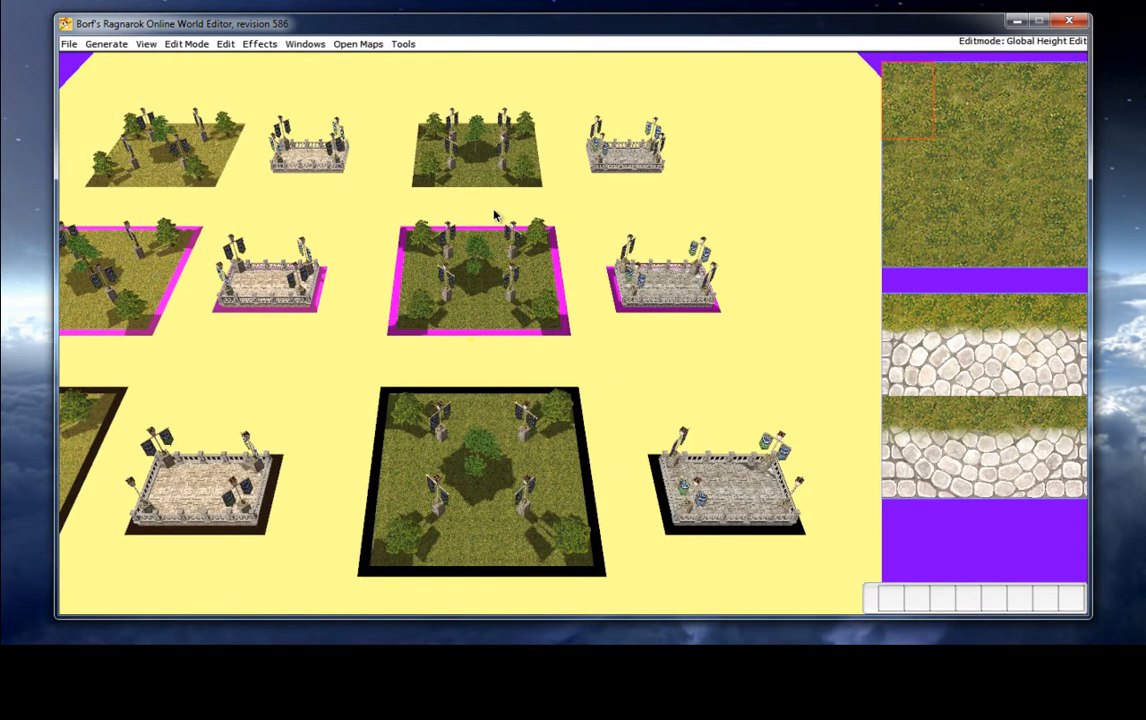
{"action": "mouse_move", "coordinate": [558, 230]}
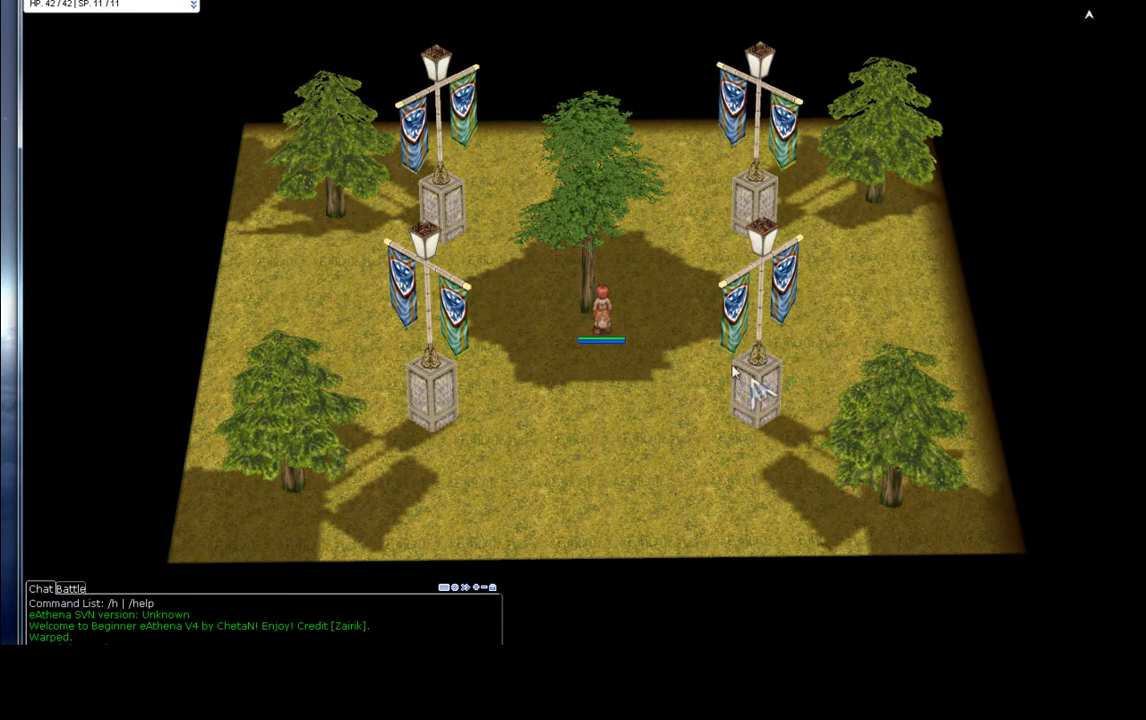
{"action": "mouse_move", "coordinate": [628, 330]}
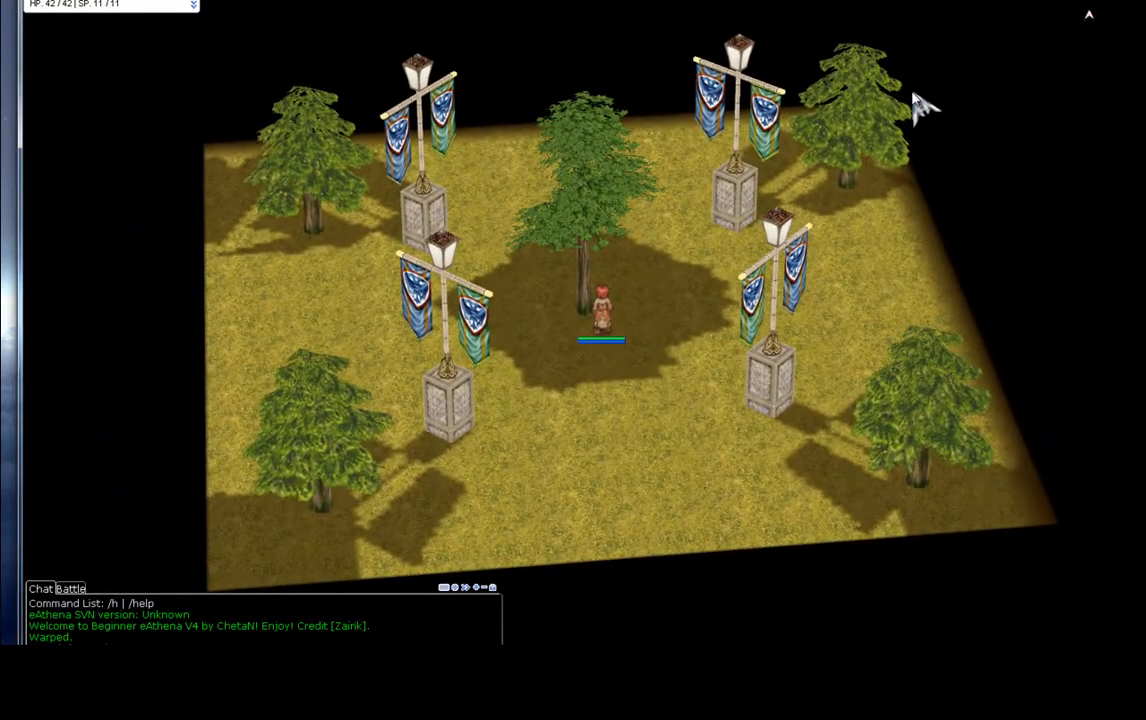
{"action": "mouse_move", "coordinate": [232, 440]}
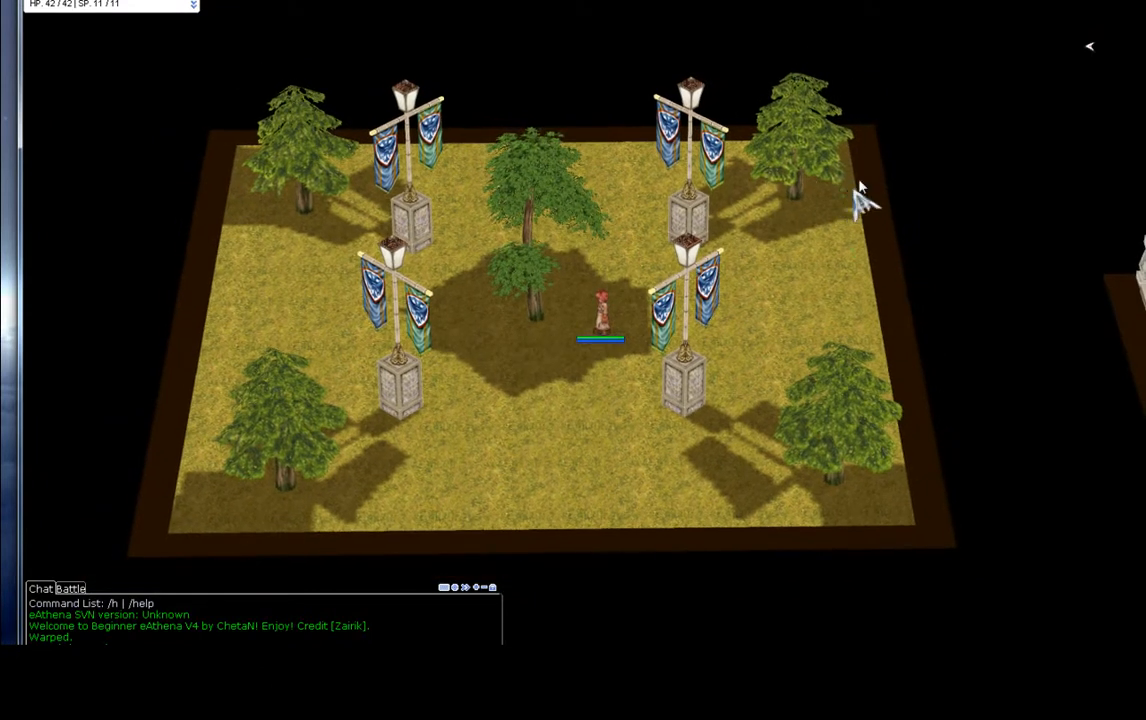
{"action": "mouse_move", "coordinate": [764, 450]}
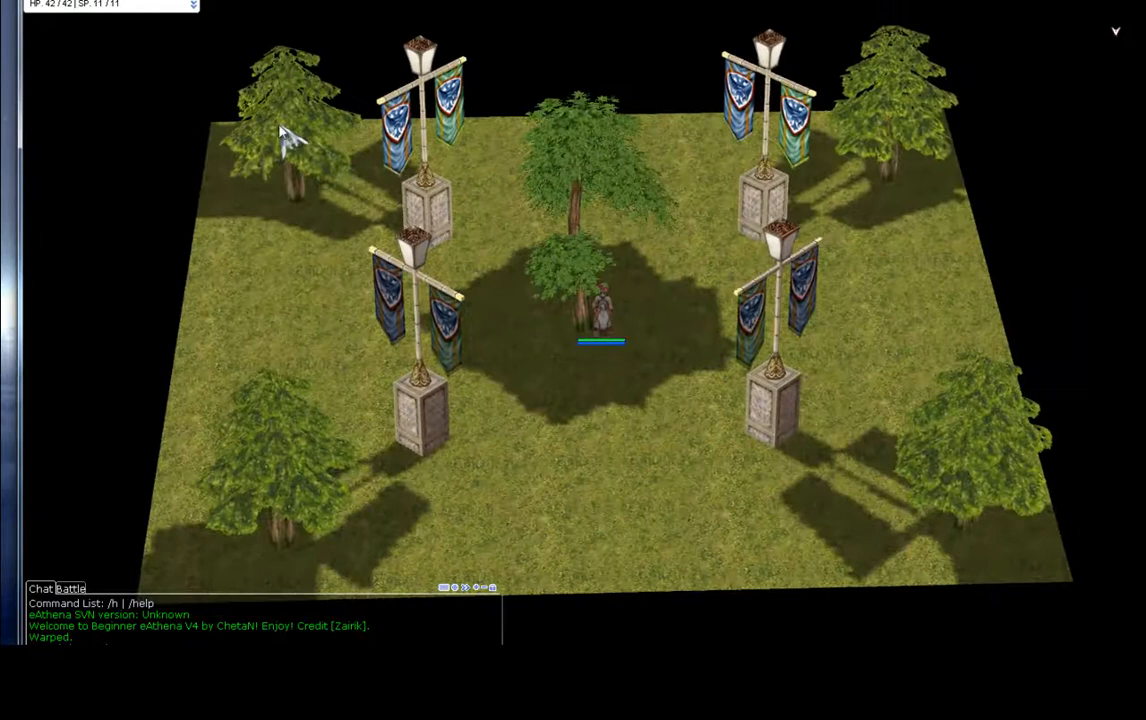
{"action": "mouse_move", "coordinate": [796, 444]}
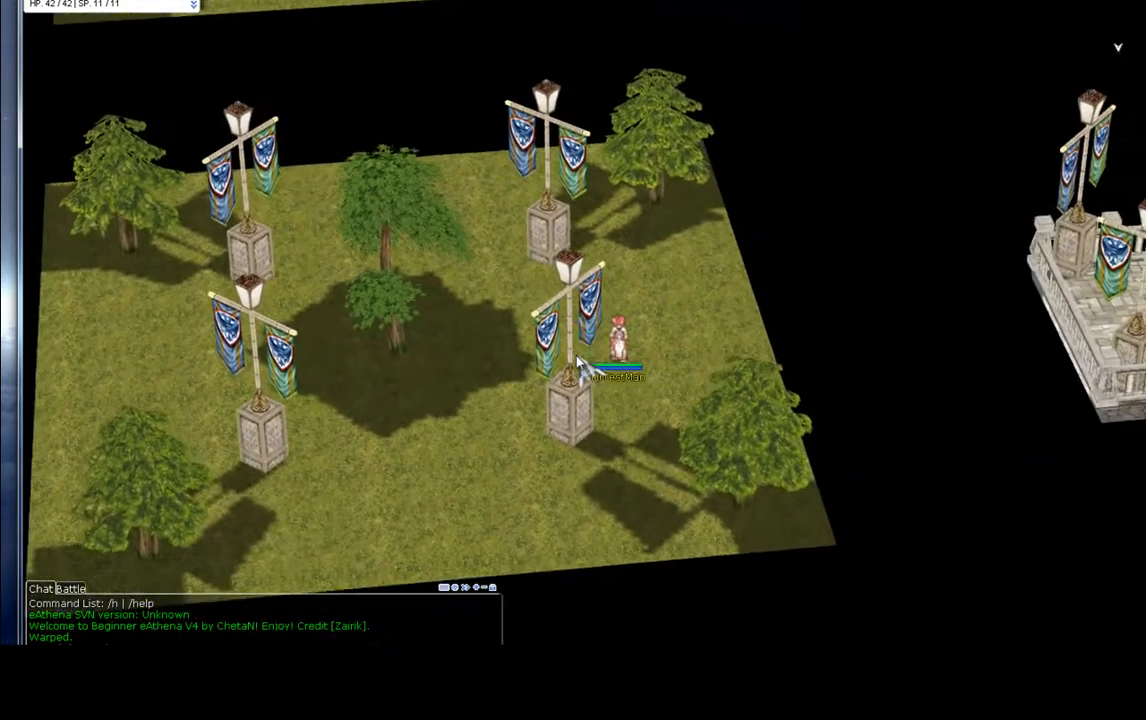
Walk the character past the banner lamppost to another spot on the clean-edged grass square.
{"action": "left_click", "coordinate": [648, 404]}
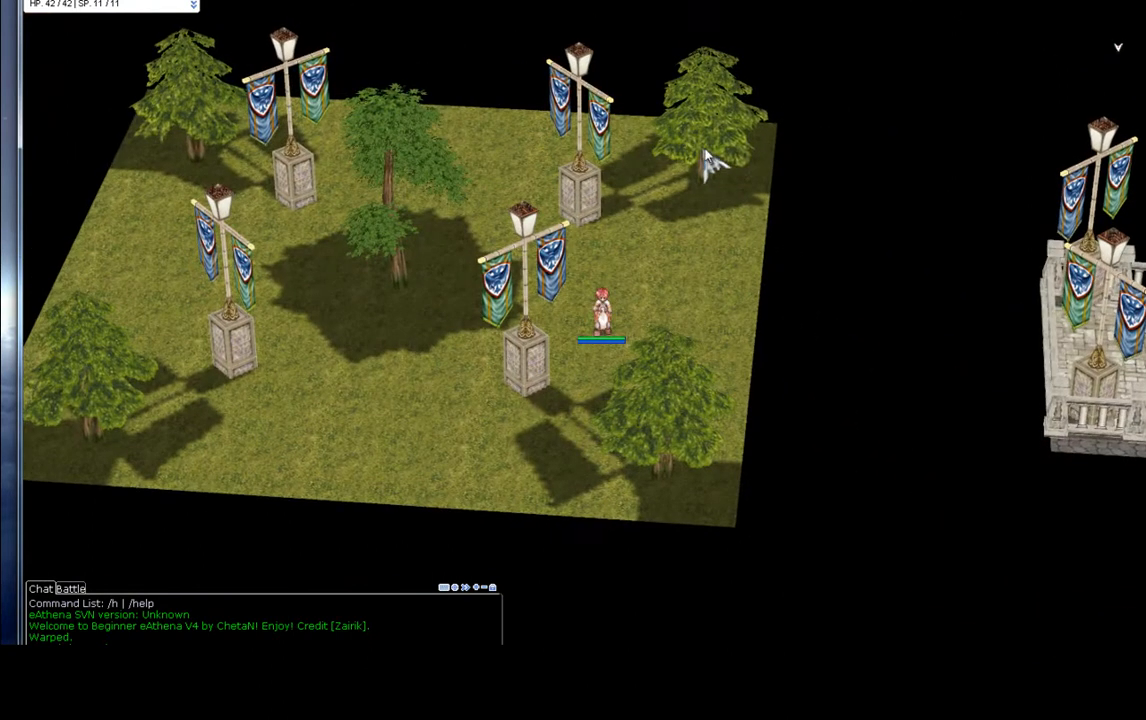
{"action": "mouse_move", "coordinate": [762, 530]}
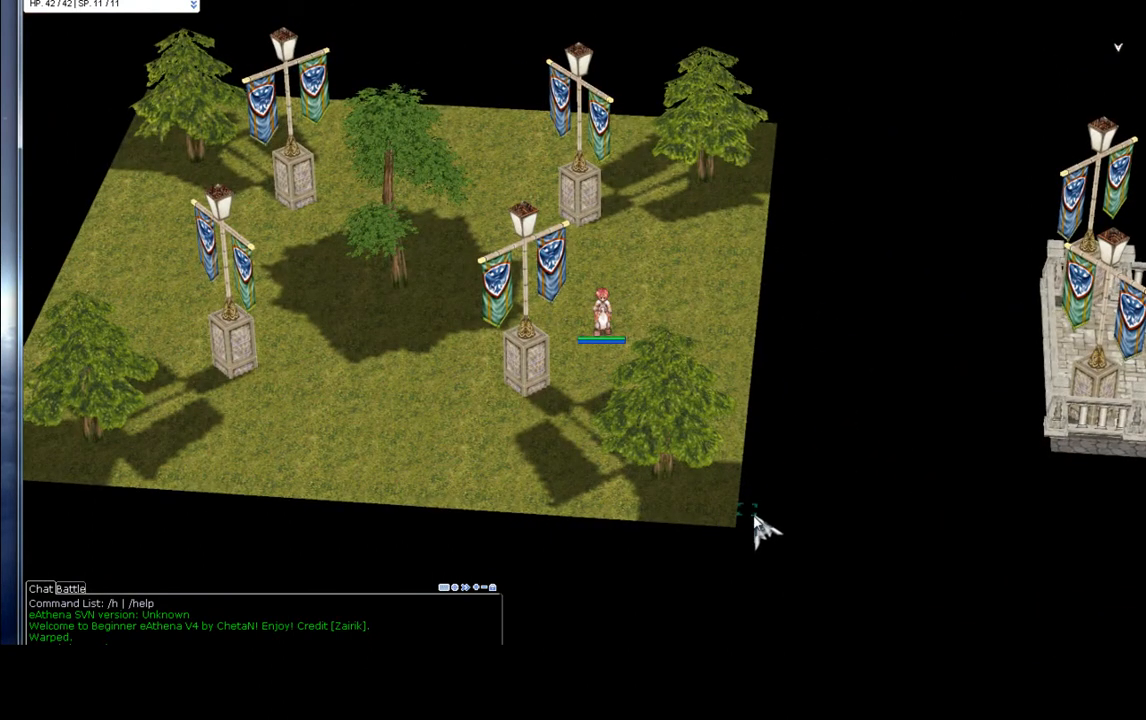
{"action": "mouse_move", "coordinate": [770, 344]}
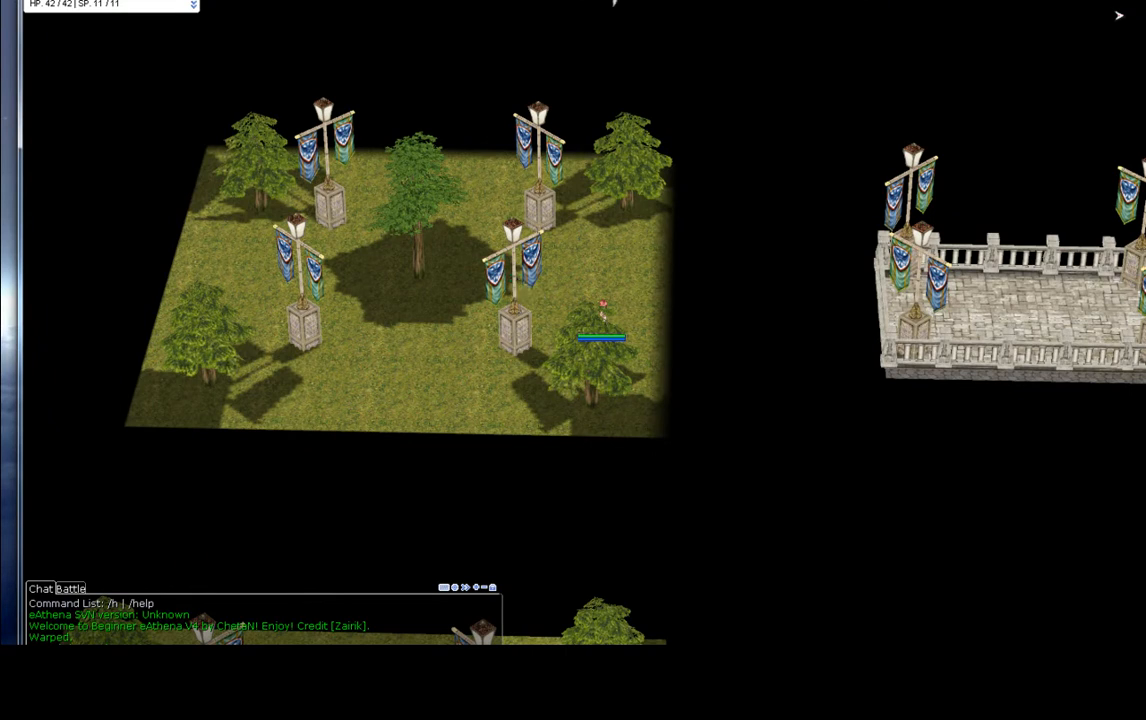
{"action": "left_click", "coordinate": [410, 310]}
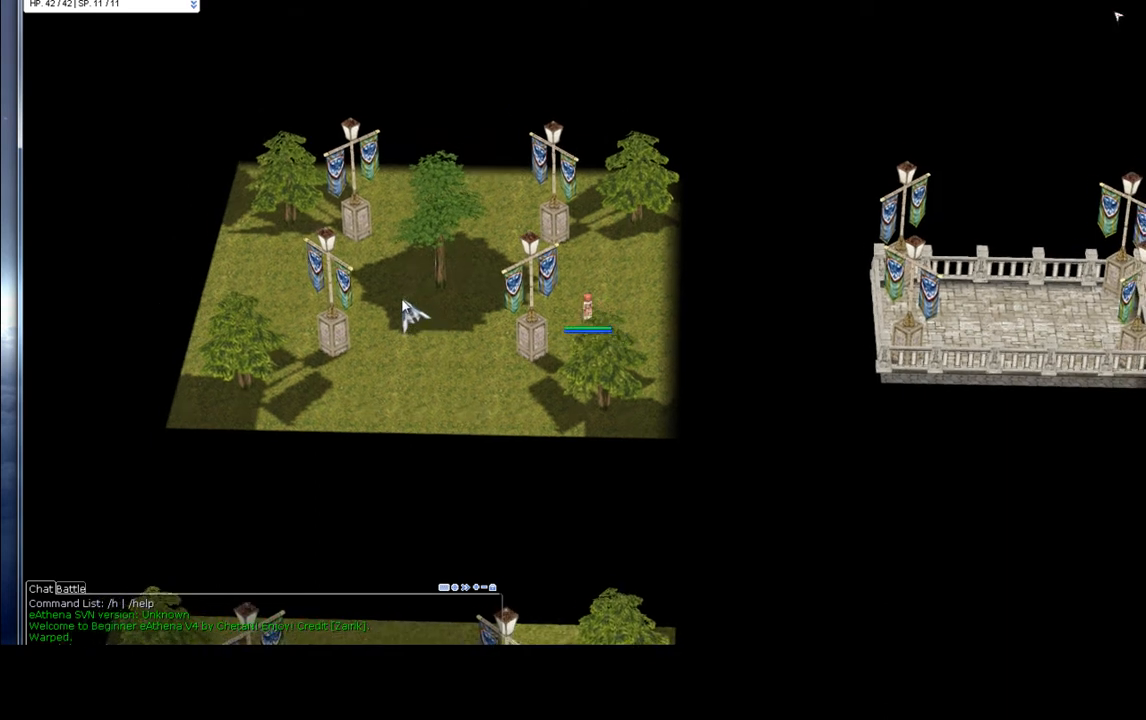